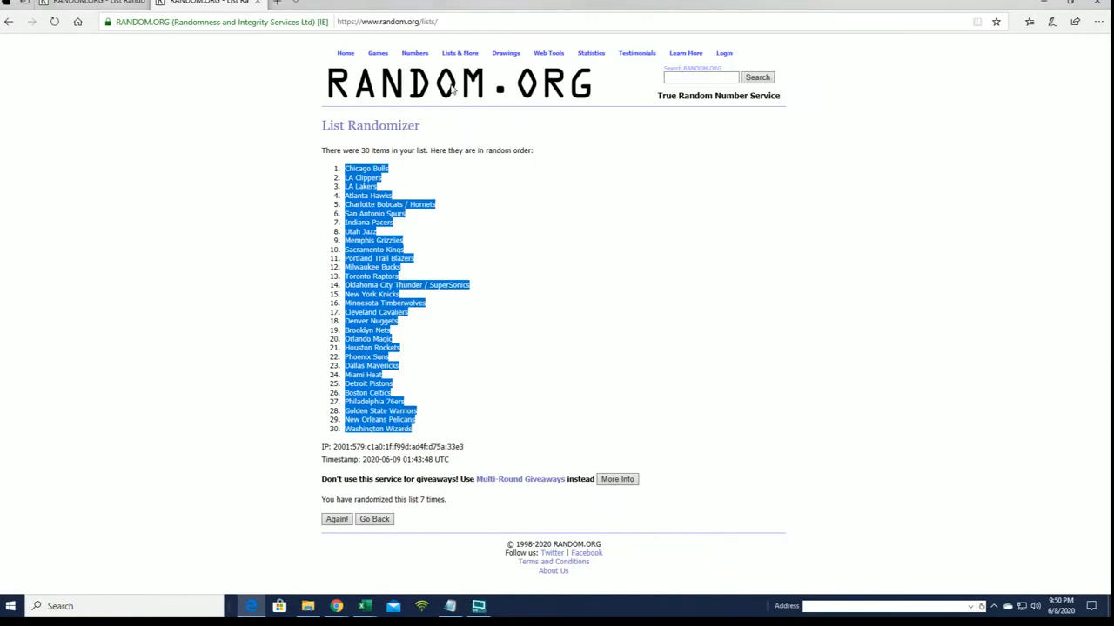
Go back from the shuffled 30-team results to the names list form
left_click(374, 519)
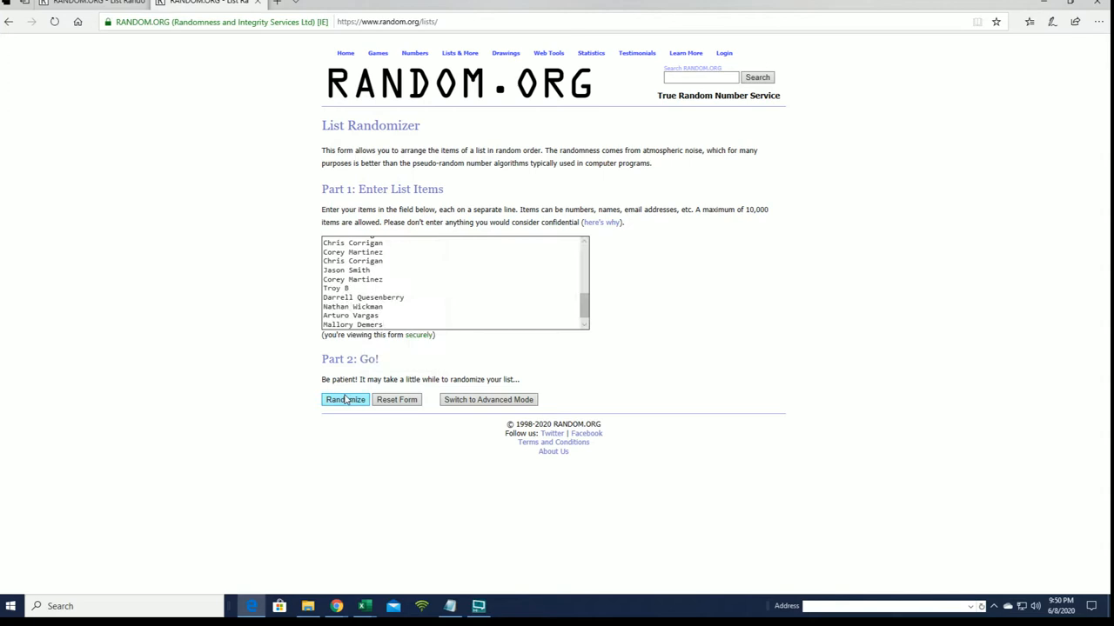
Randomize the names list, repeating Again! until it shows seven randomizations
left_click(344, 399)
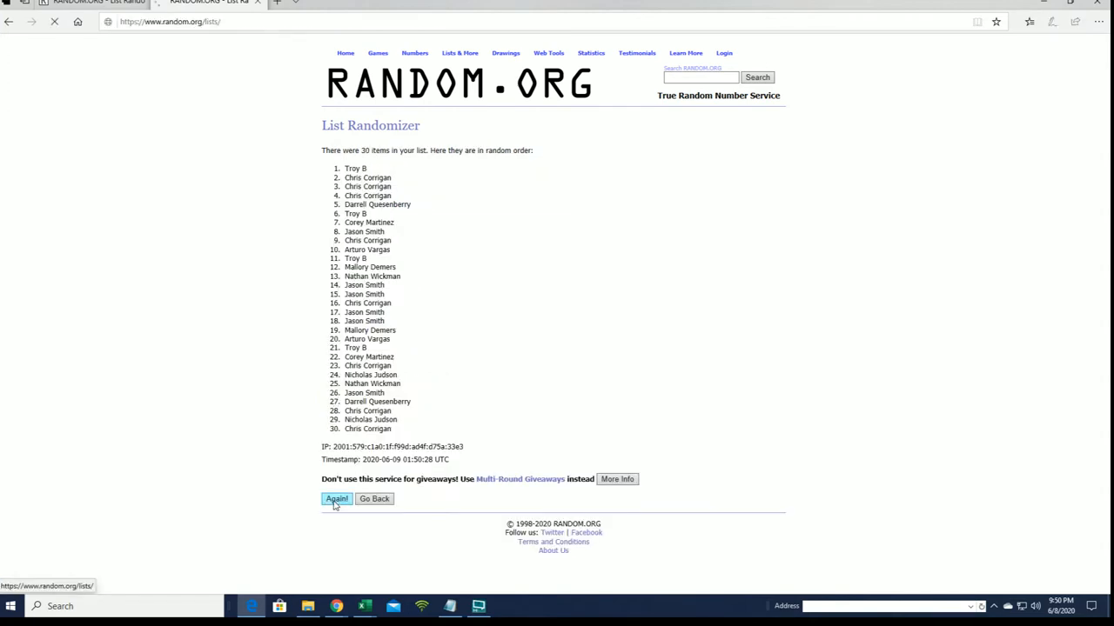
left_click(336, 499)
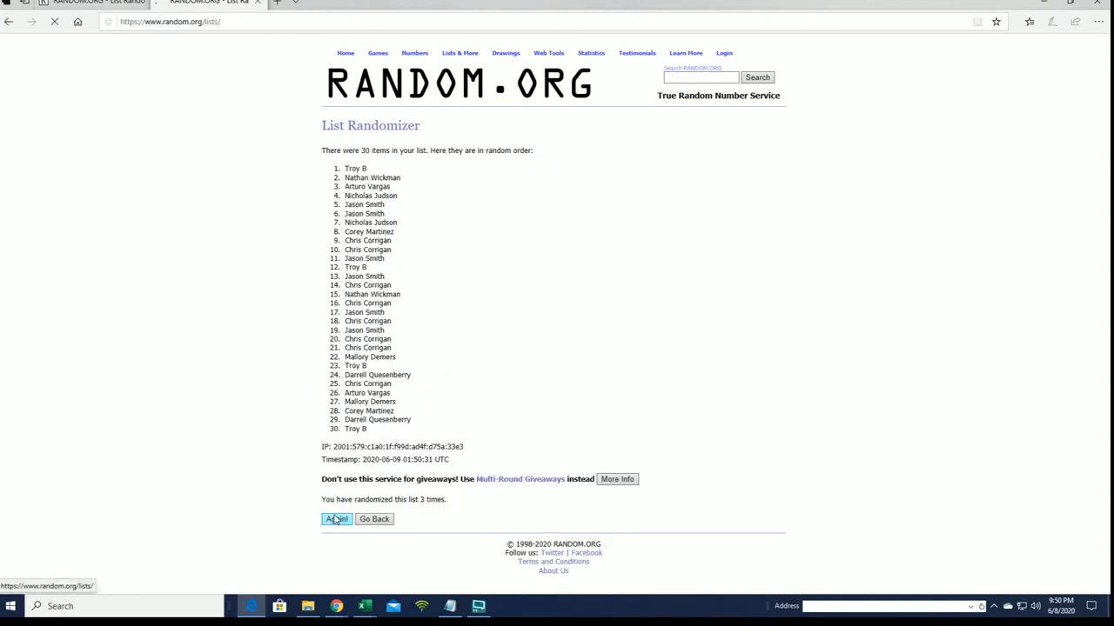
left_click(336, 520)
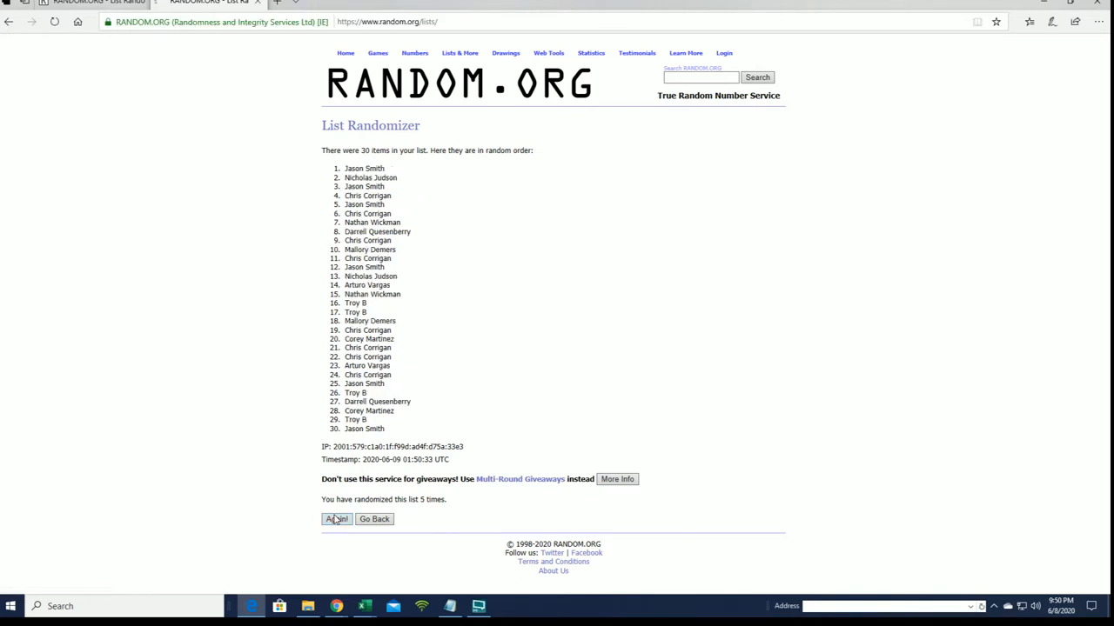
left_click(336, 519)
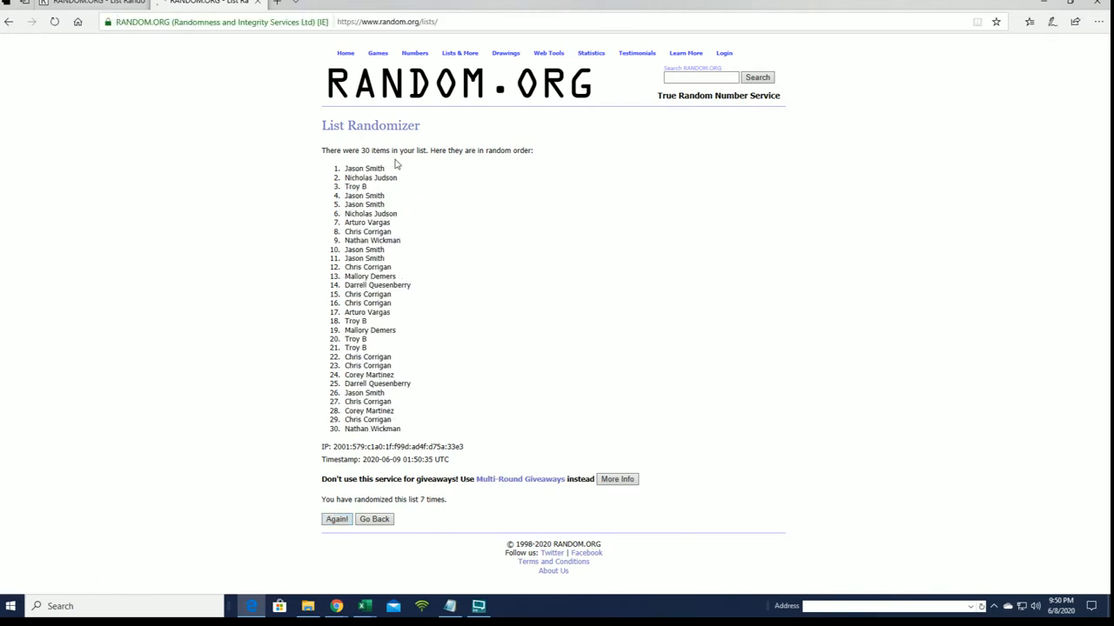
double_click(363, 168)
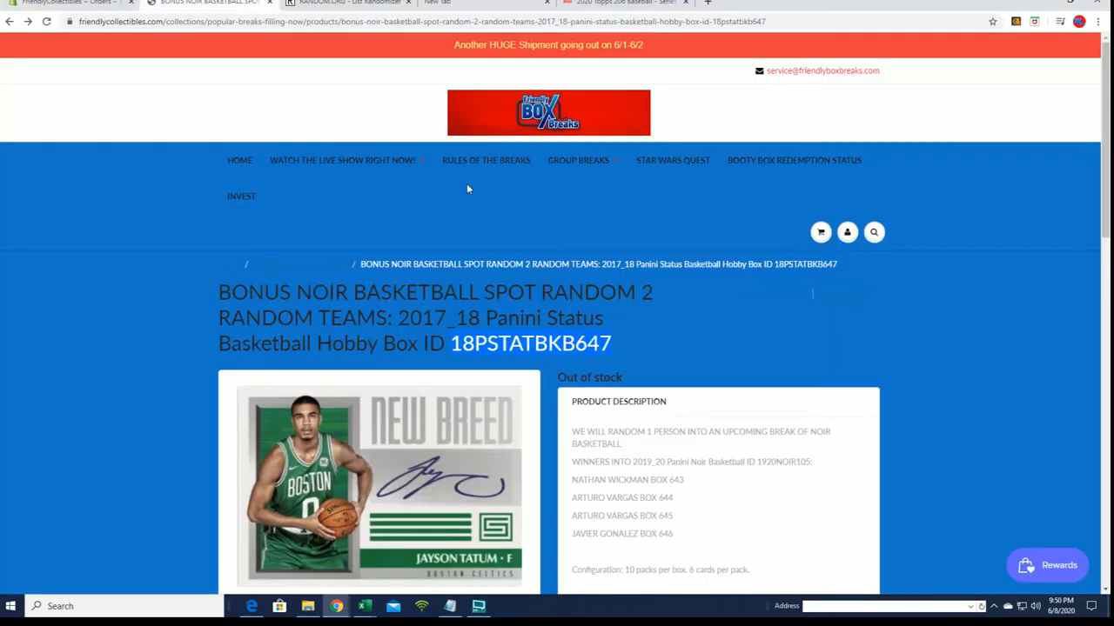
Find and open the Bonus Noir Basketball Spot product, box 18PSTATBKB648, under Popular Breaks
scroll("down", 3)
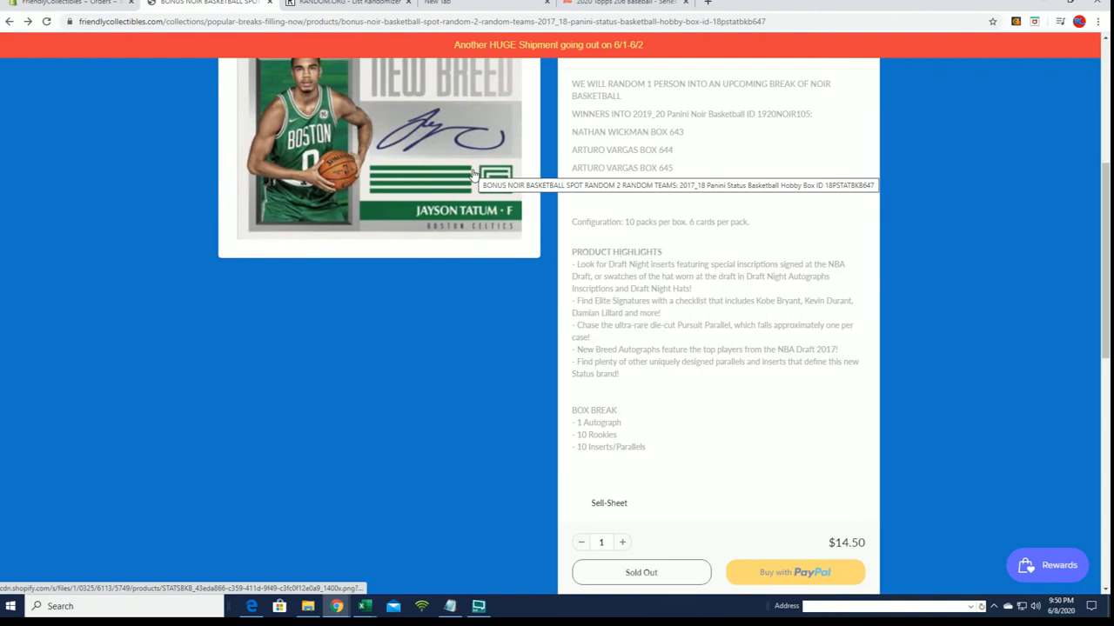
scroll("up", 3)
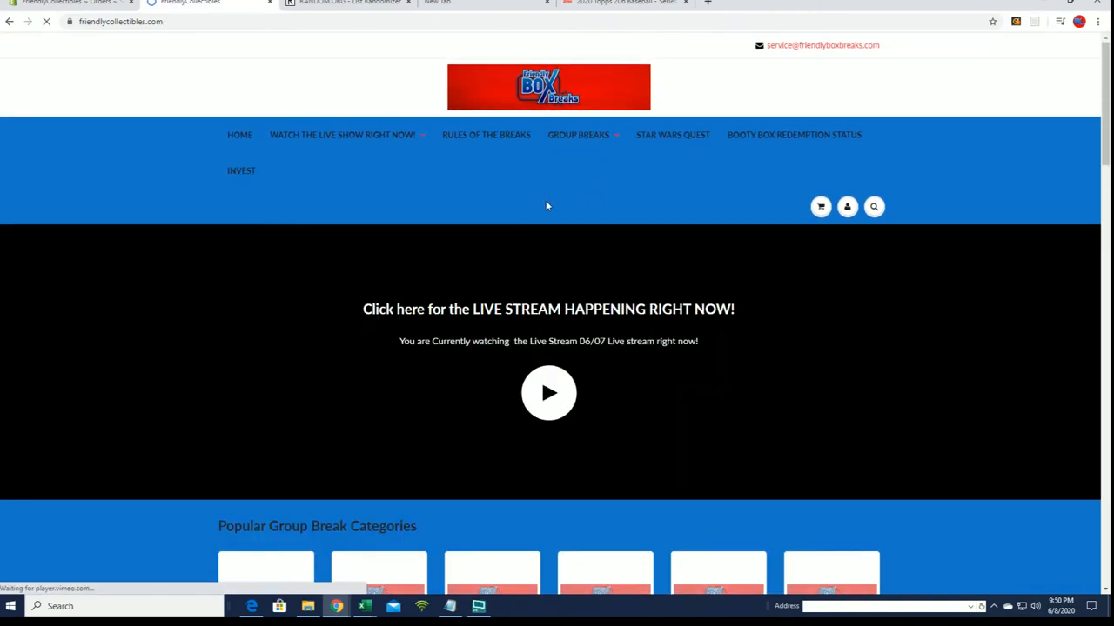
scroll("down", 3)
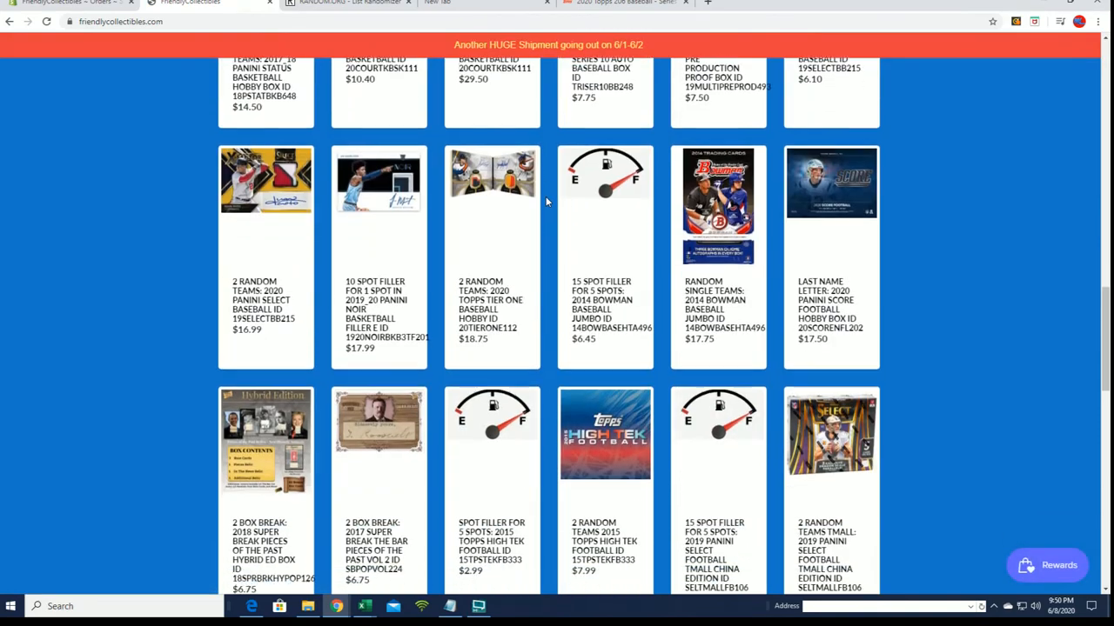
scroll("up", 3)
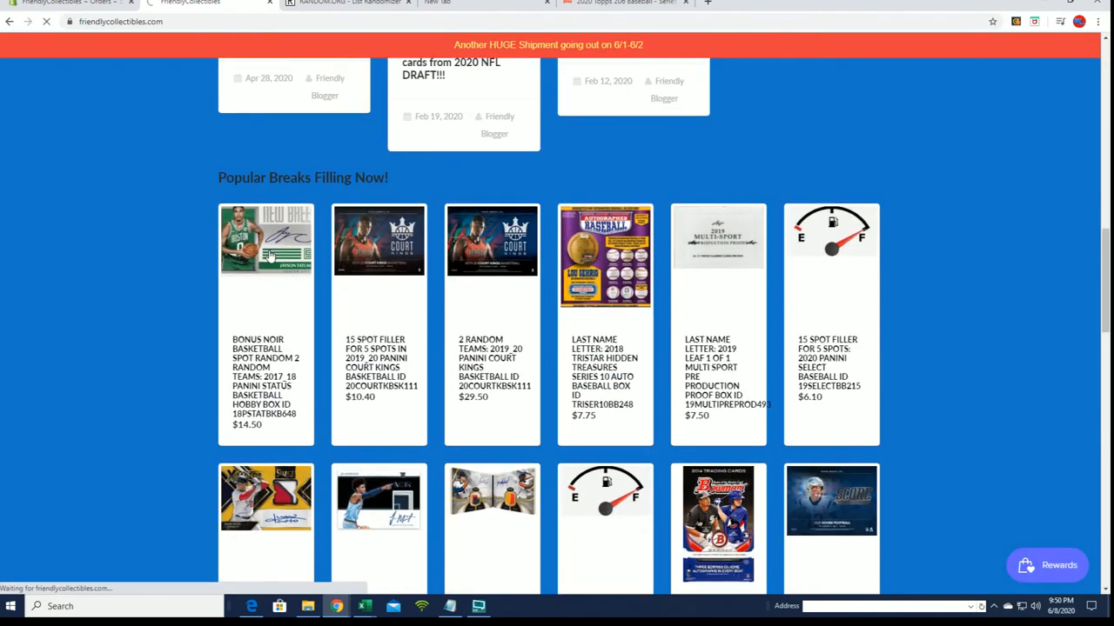
left_click(265, 241)
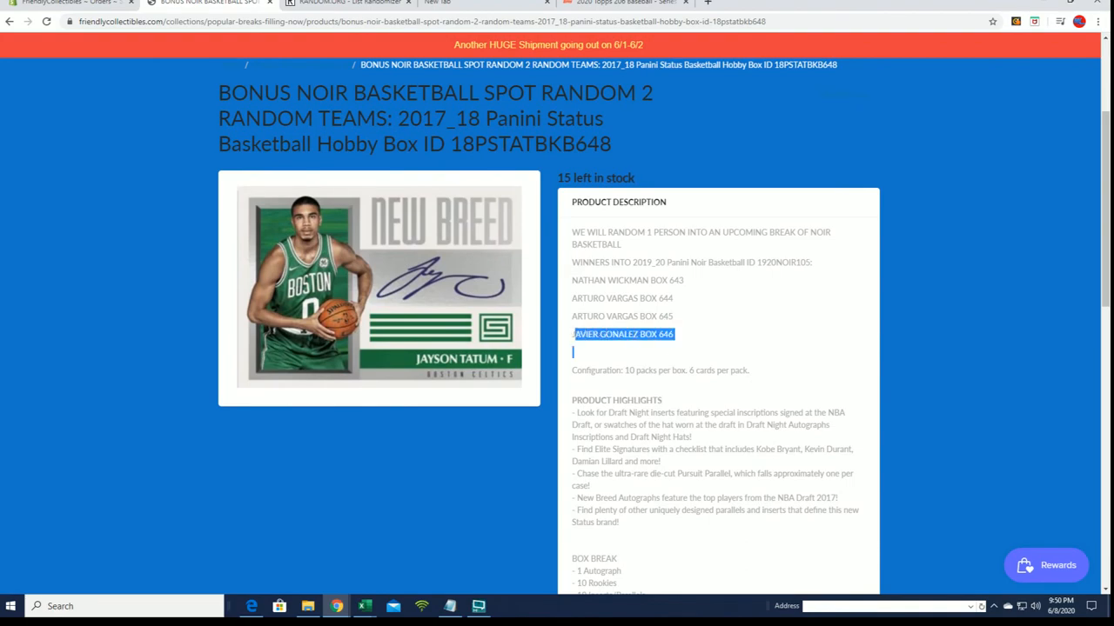
scroll("up", 3)
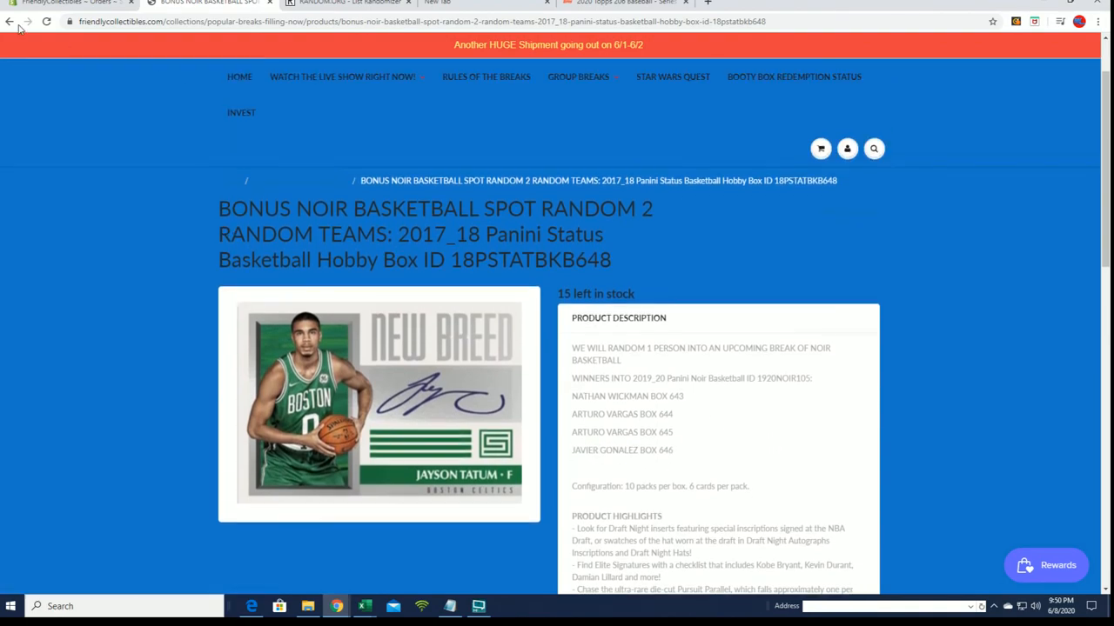
Return home and open the Single Team Random 2019_20 Panini Noir Basketball page, ID 1920NOIR105
left_click(9, 21)
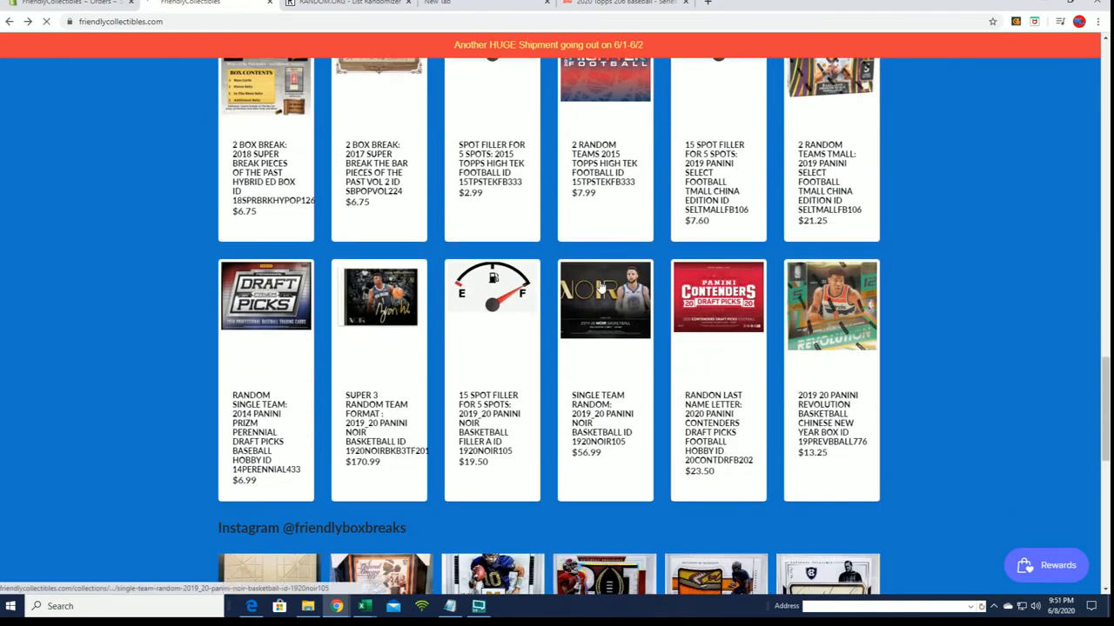
left_click(605, 301)
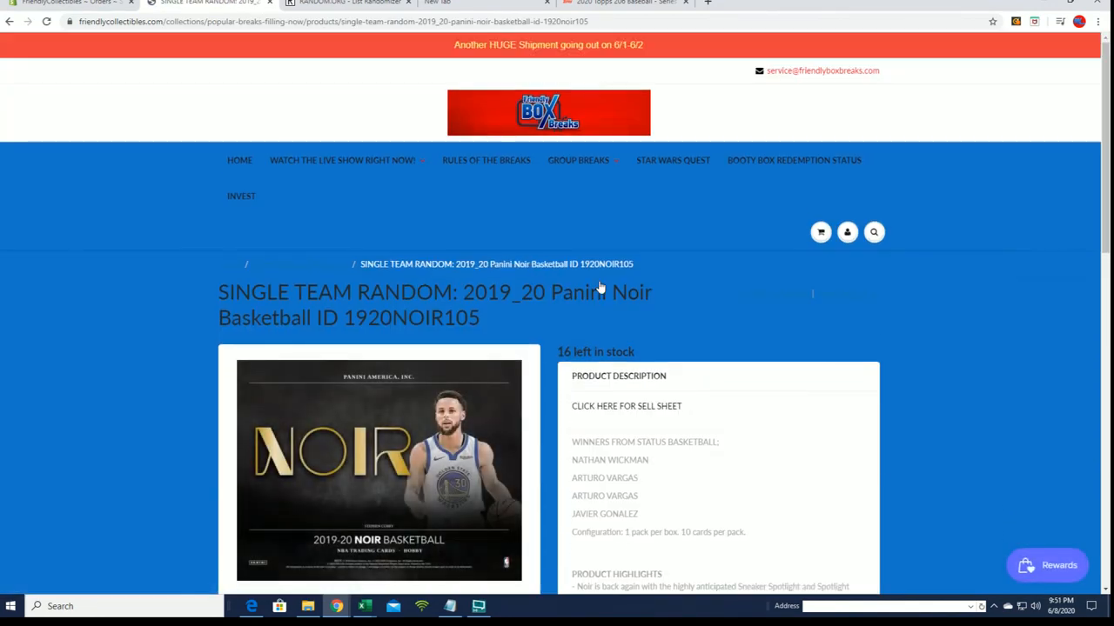
scroll("down", 3)
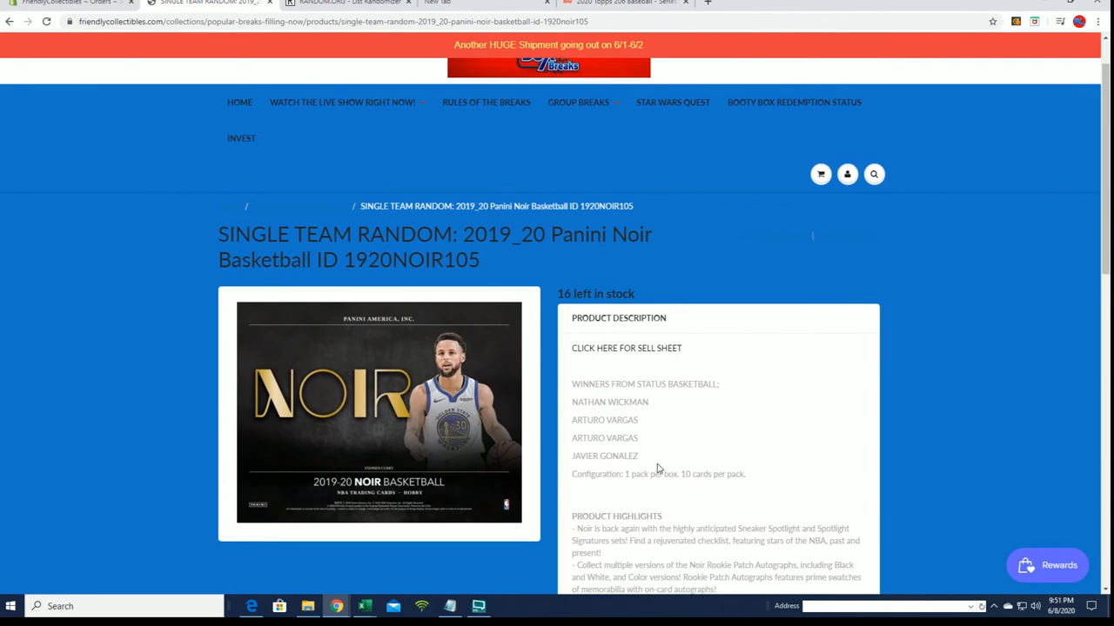